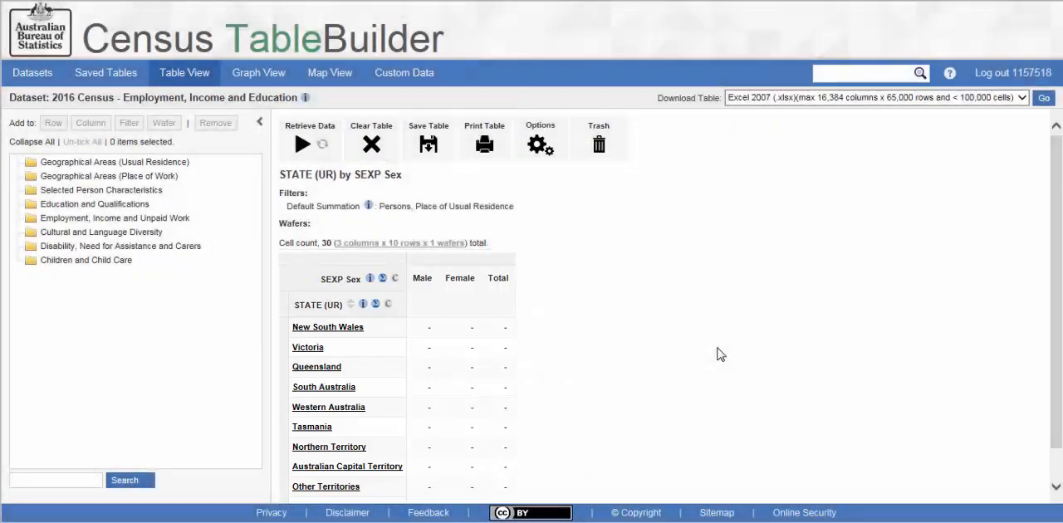
# - Open Custom Data and expand Cultural and Language Diversity to show Indigenous Status categories
pyautogui.click(403, 72)
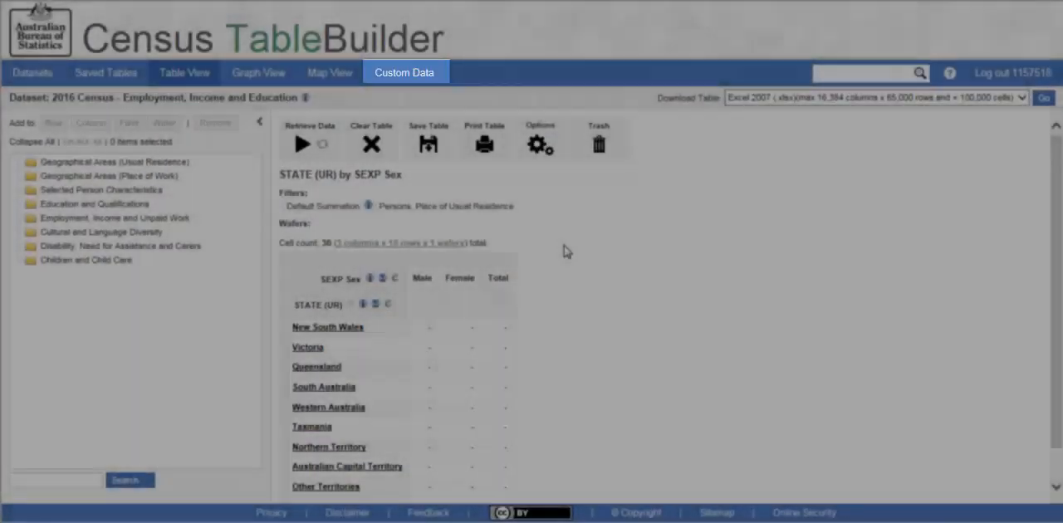
pyautogui.click(404, 72)
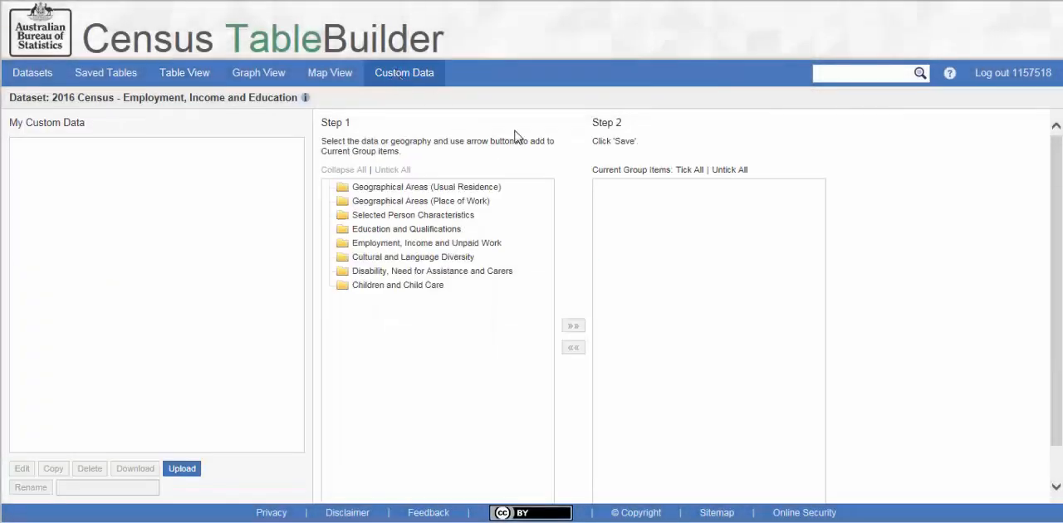
pyautogui.moveTo(893, 325)
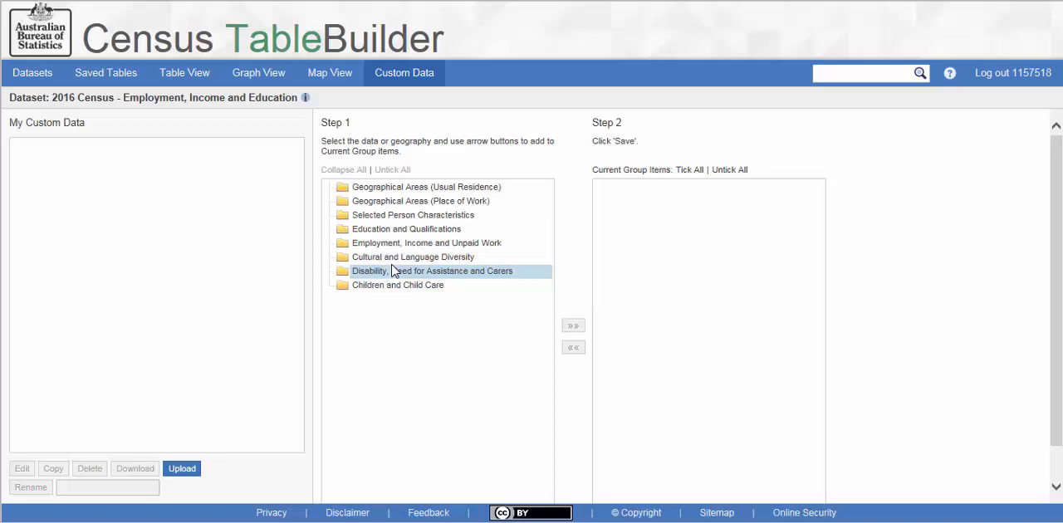
pyautogui.click(413, 257)
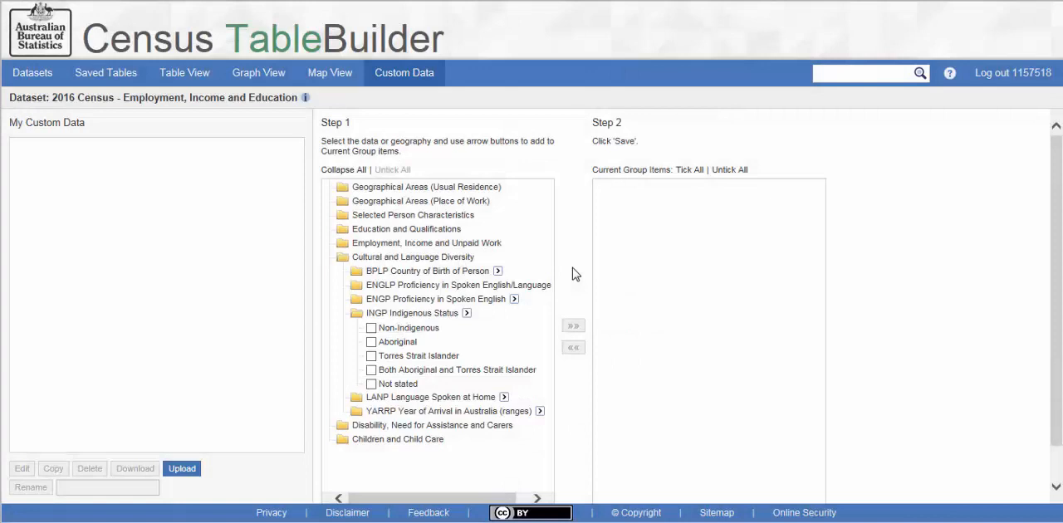
# - Add Aboriginal, Torres Strait Islander, and Both to the current group items
pyautogui.click(371, 341)
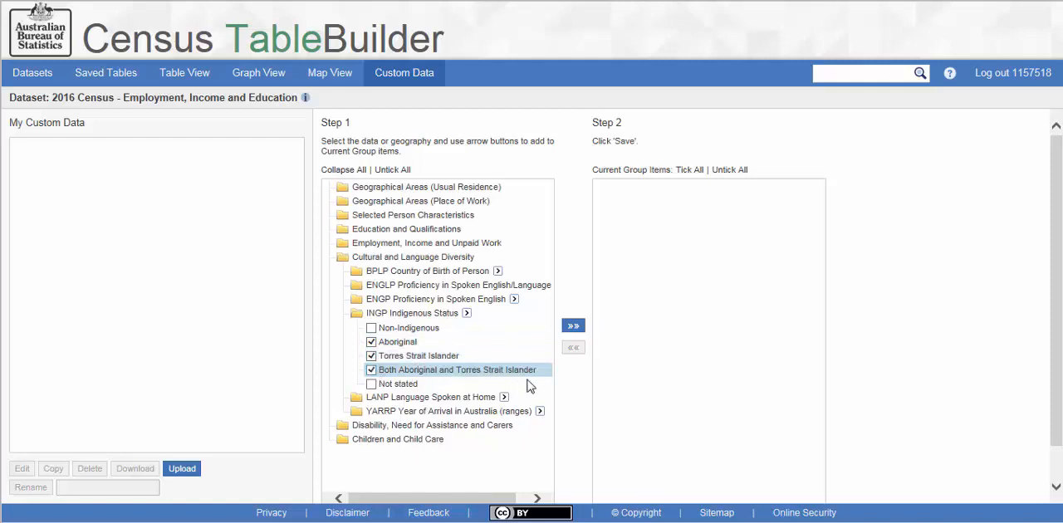
pyautogui.click(574, 325)
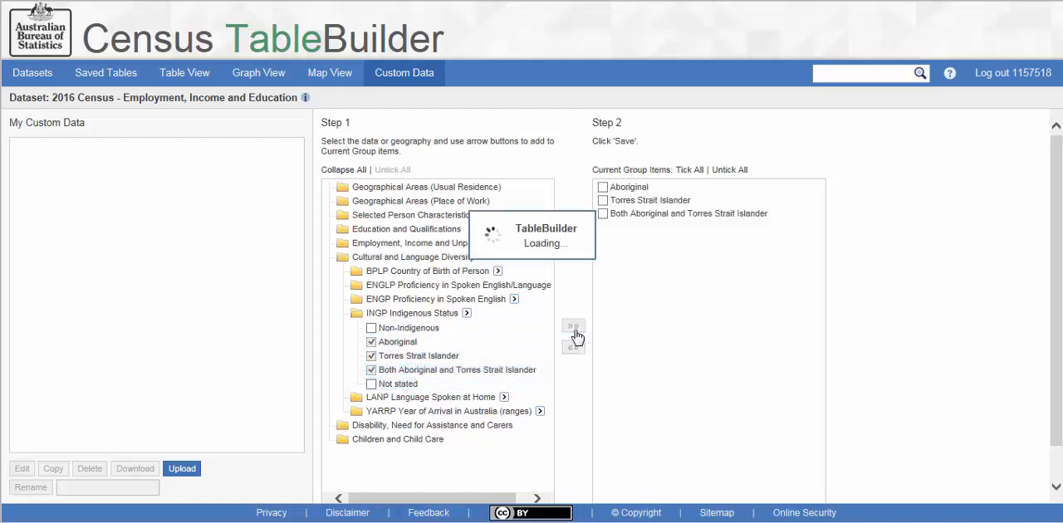
pyautogui.click(573, 325)
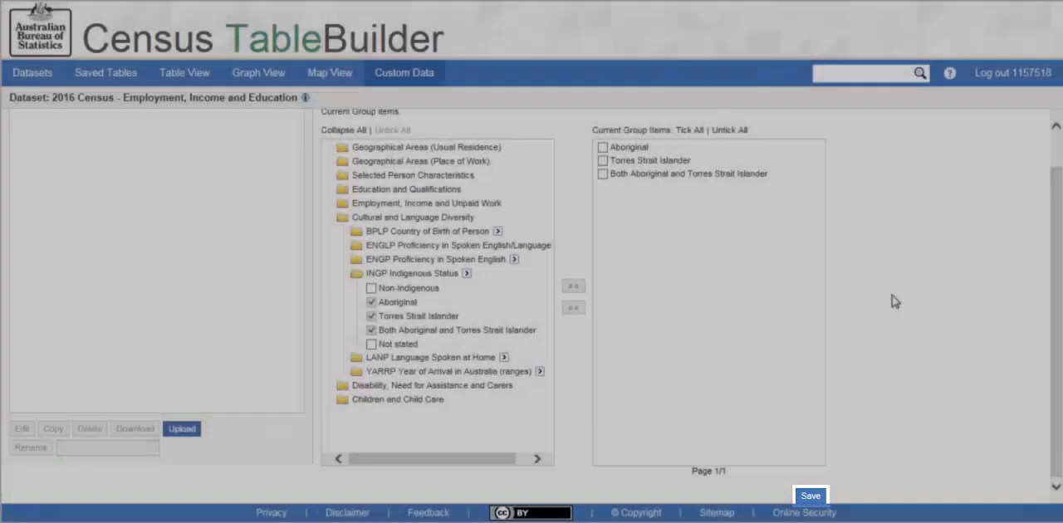
# - Save the grouped categories as custom data named 'Aboriginal and Torres Strait Islander peoples'
pyautogui.click(809, 495)
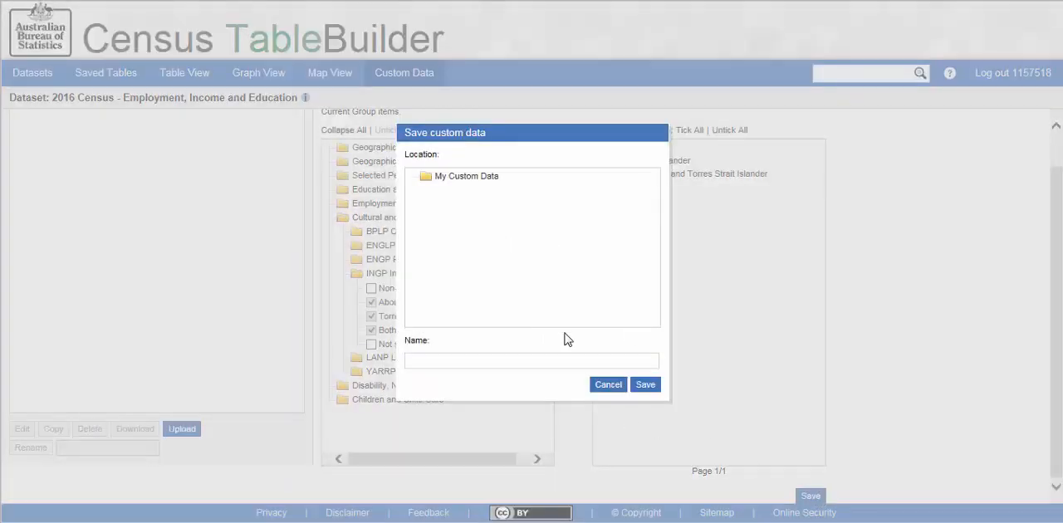
pyautogui.write('Aboriginal and Torres Strait Islander peoples')
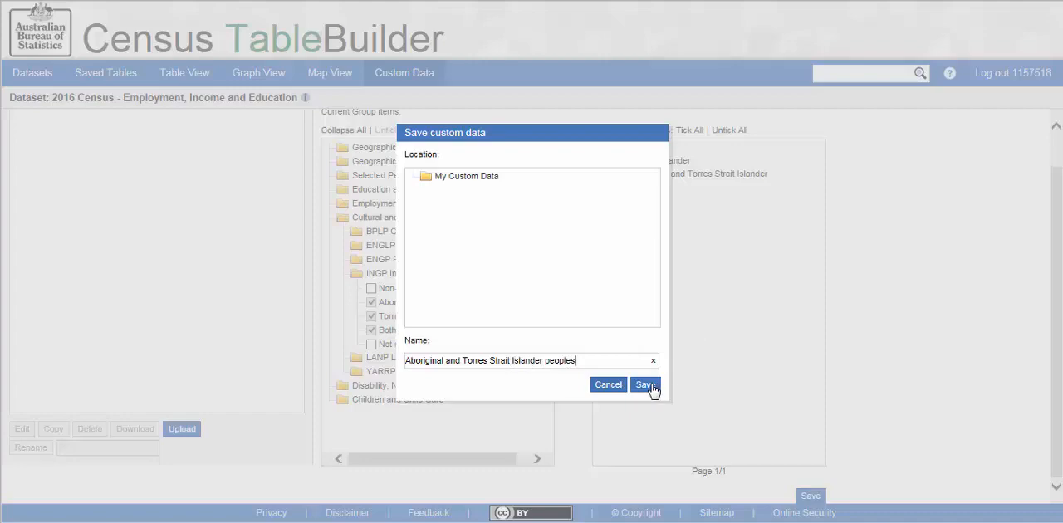
pyautogui.click(645, 384)
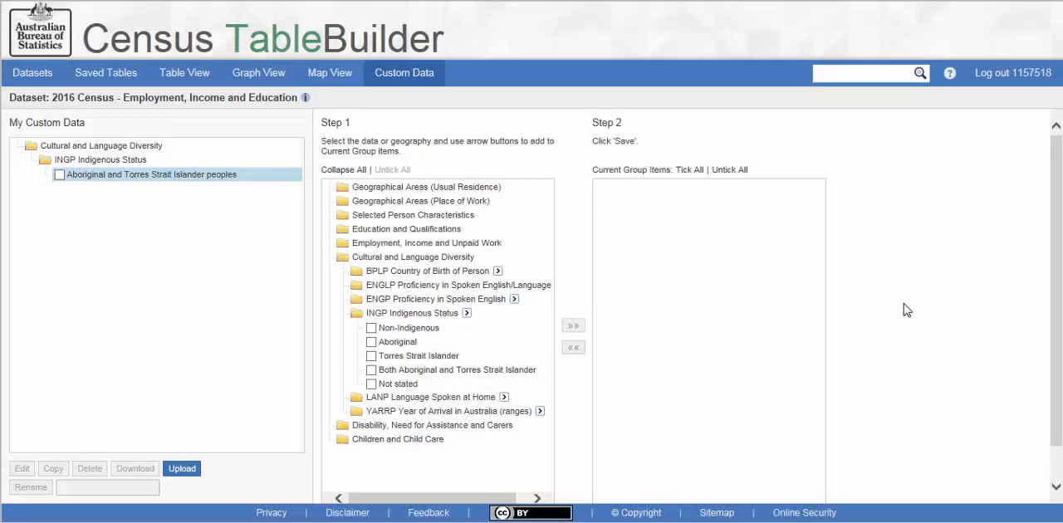
pyautogui.moveTo(105, 74)
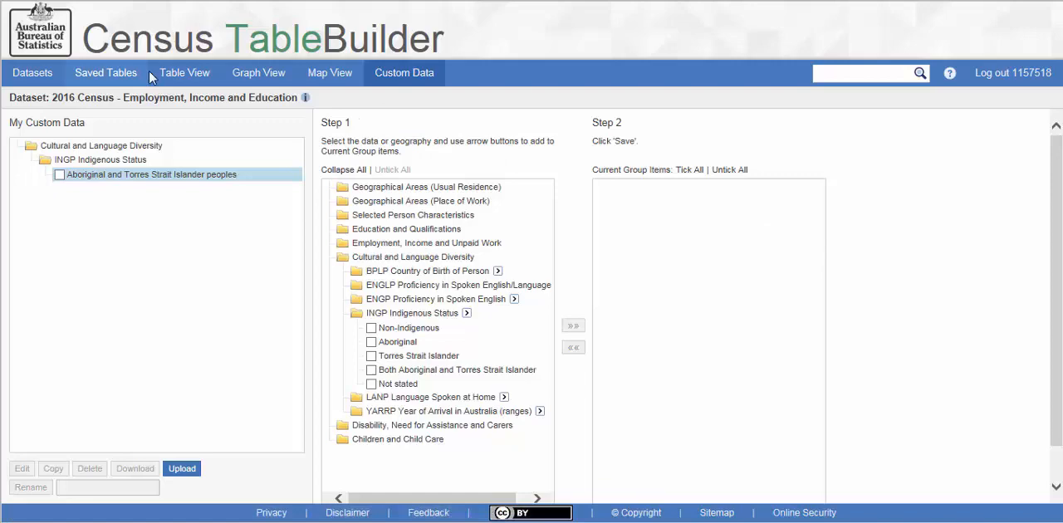
# - Return to Table View with the saved custom group available
pyautogui.click(183, 73)
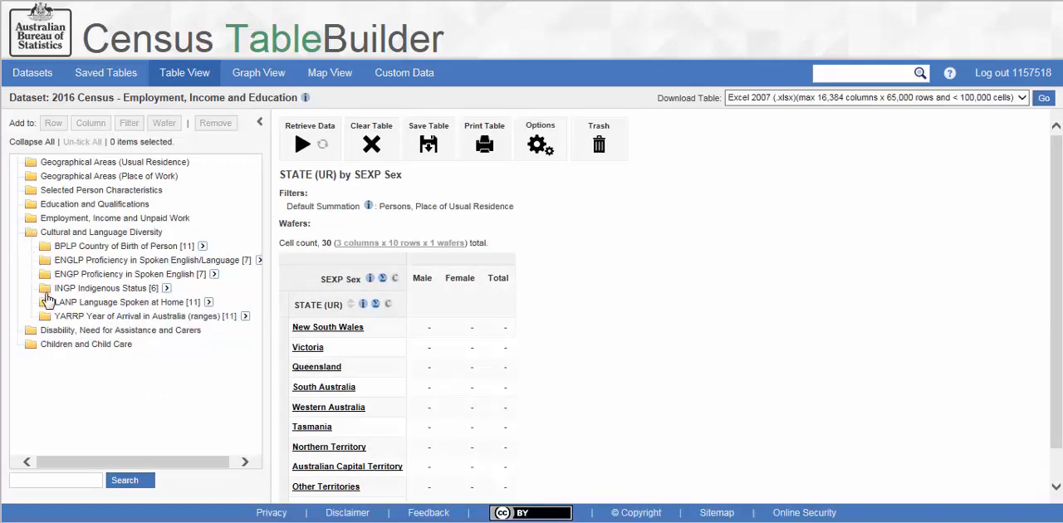
# - Add the 'Aboriginal and Torres Strait Islander peoples' Indigenous Status group to the table rows
pyautogui.click(45, 289)
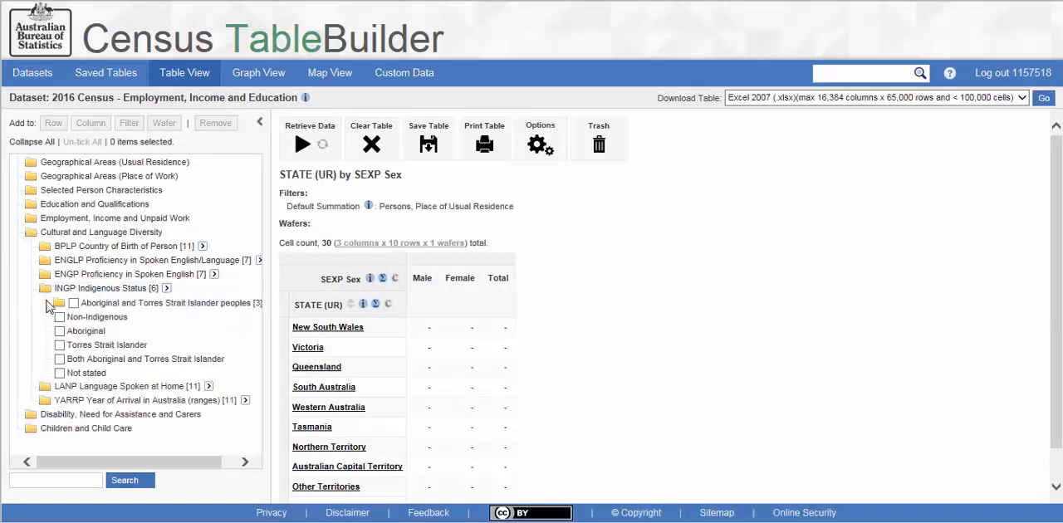
pyautogui.click(73, 302)
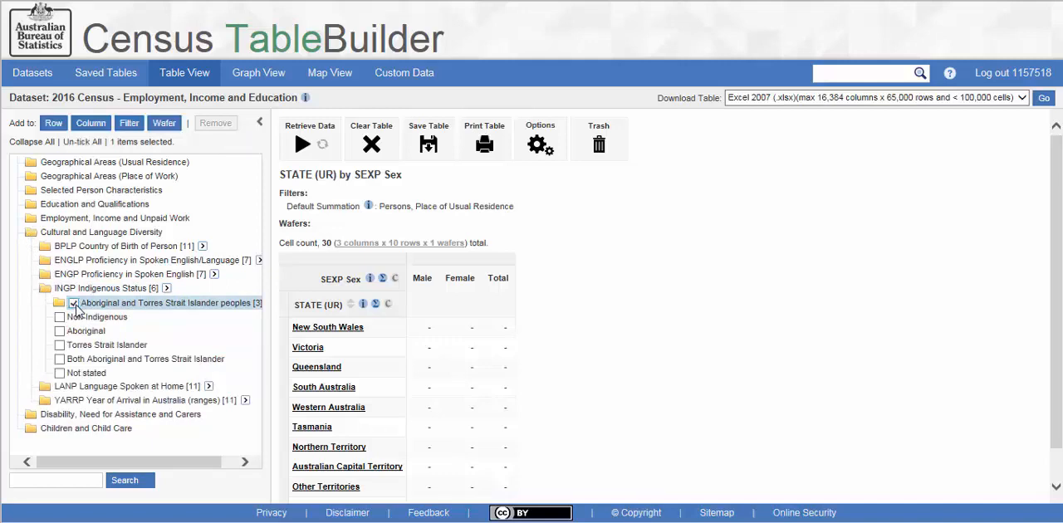
pyautogui.click(73, 302)
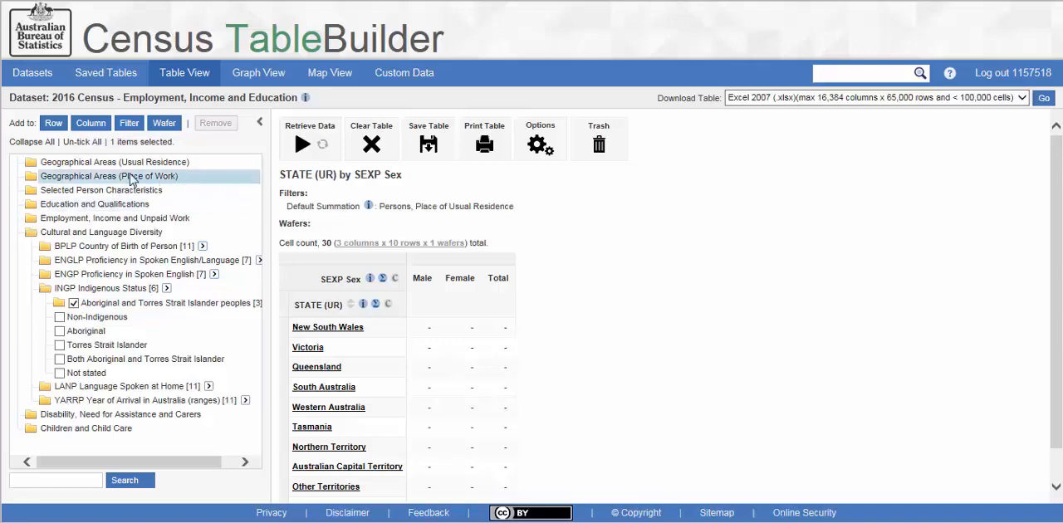
pyautogui.click(53, 123)
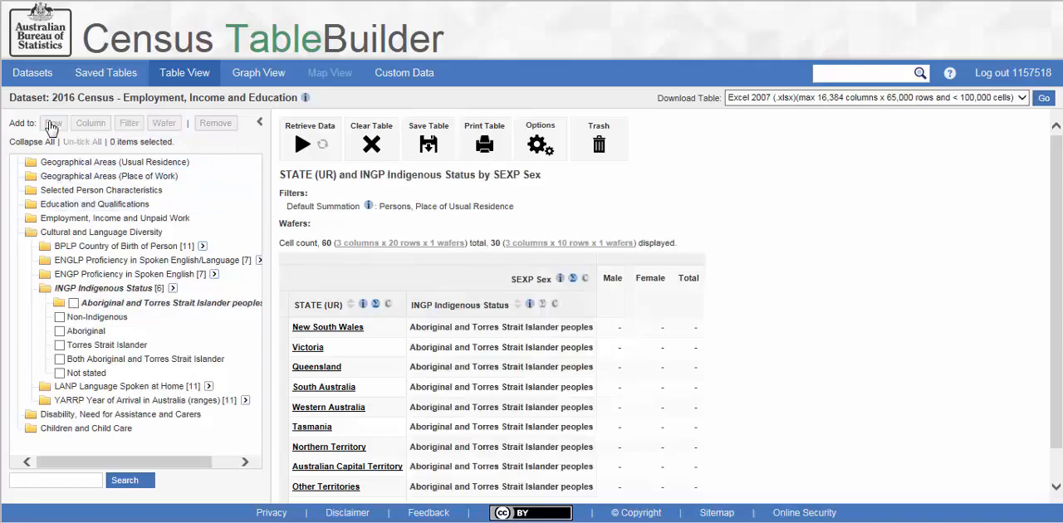
# - Retrieve data to fill in male, female and total counts per state
pyautogui.click(309, 143)
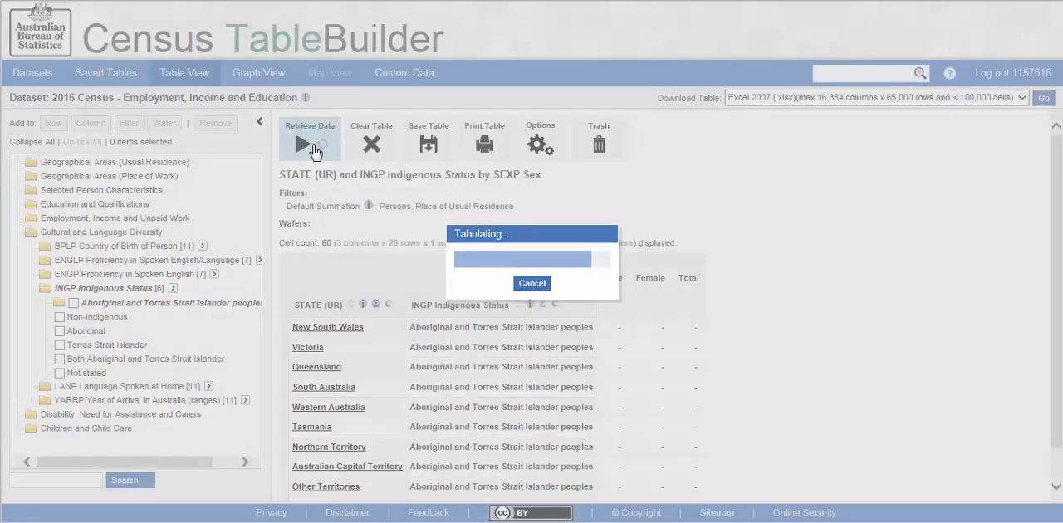
pyautogui.click(310, 143)
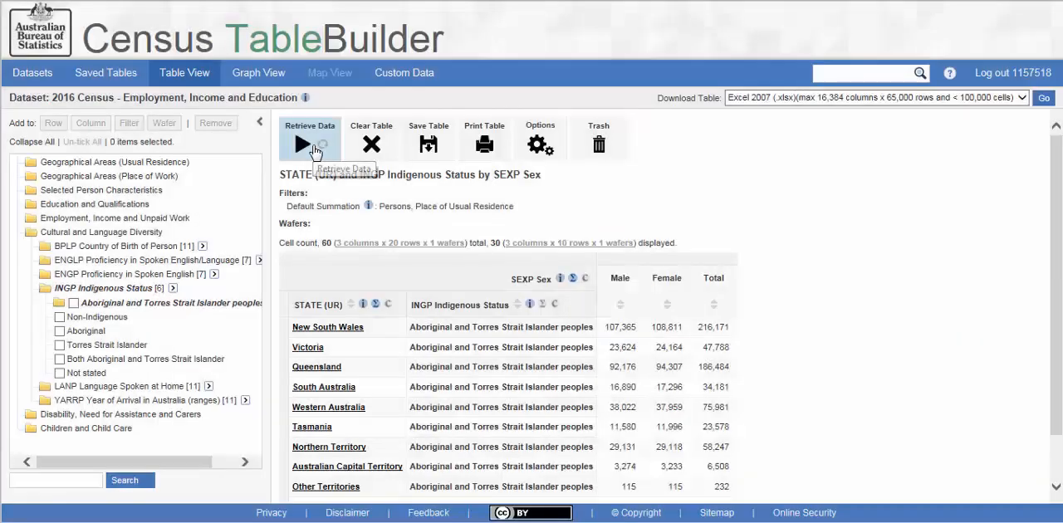